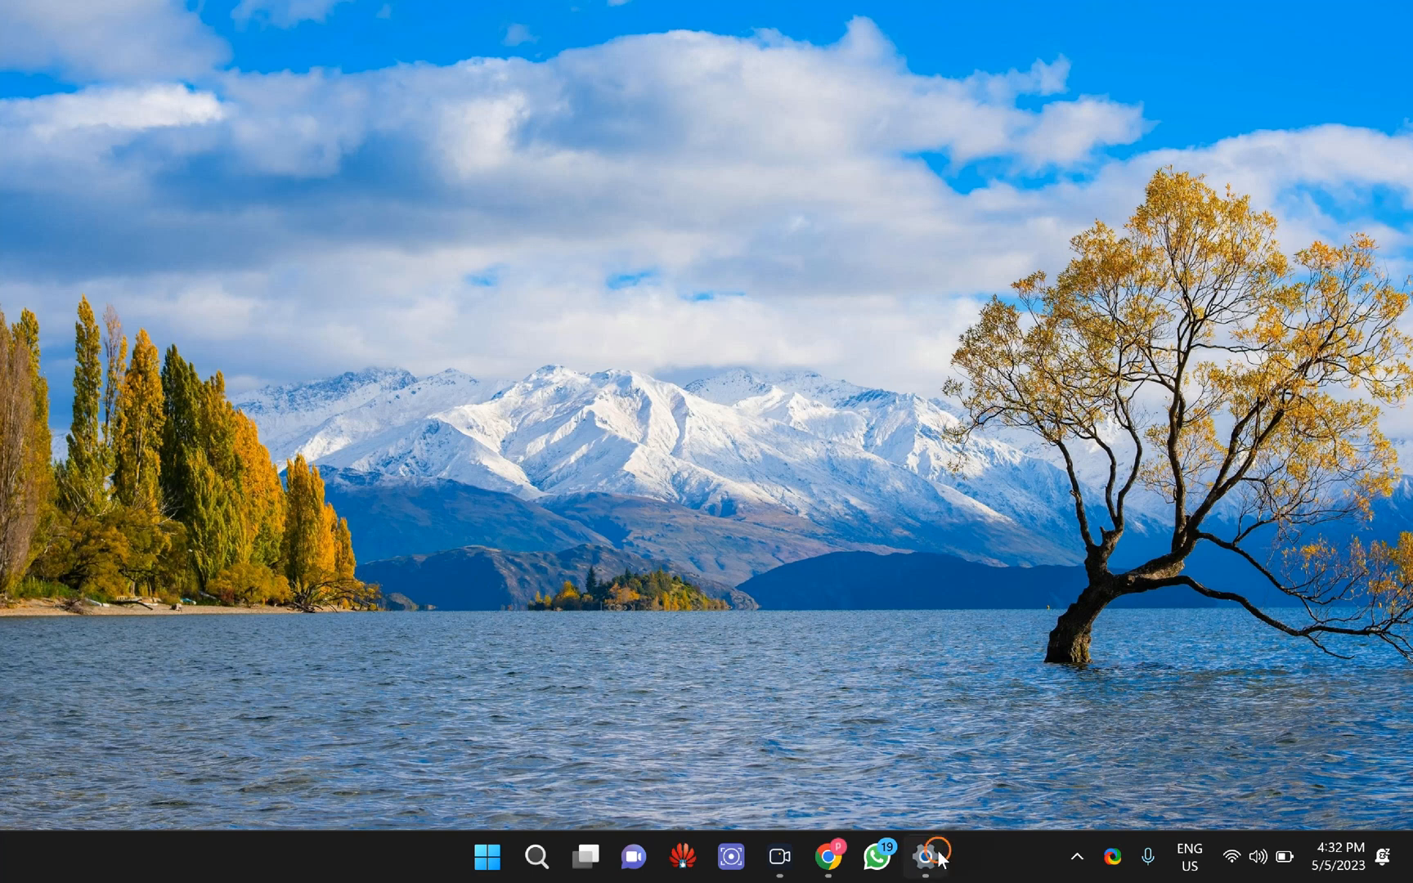
Show Phone Link's options in the installed apps list, where Uninstall is greyed out
left_click(924, 855)
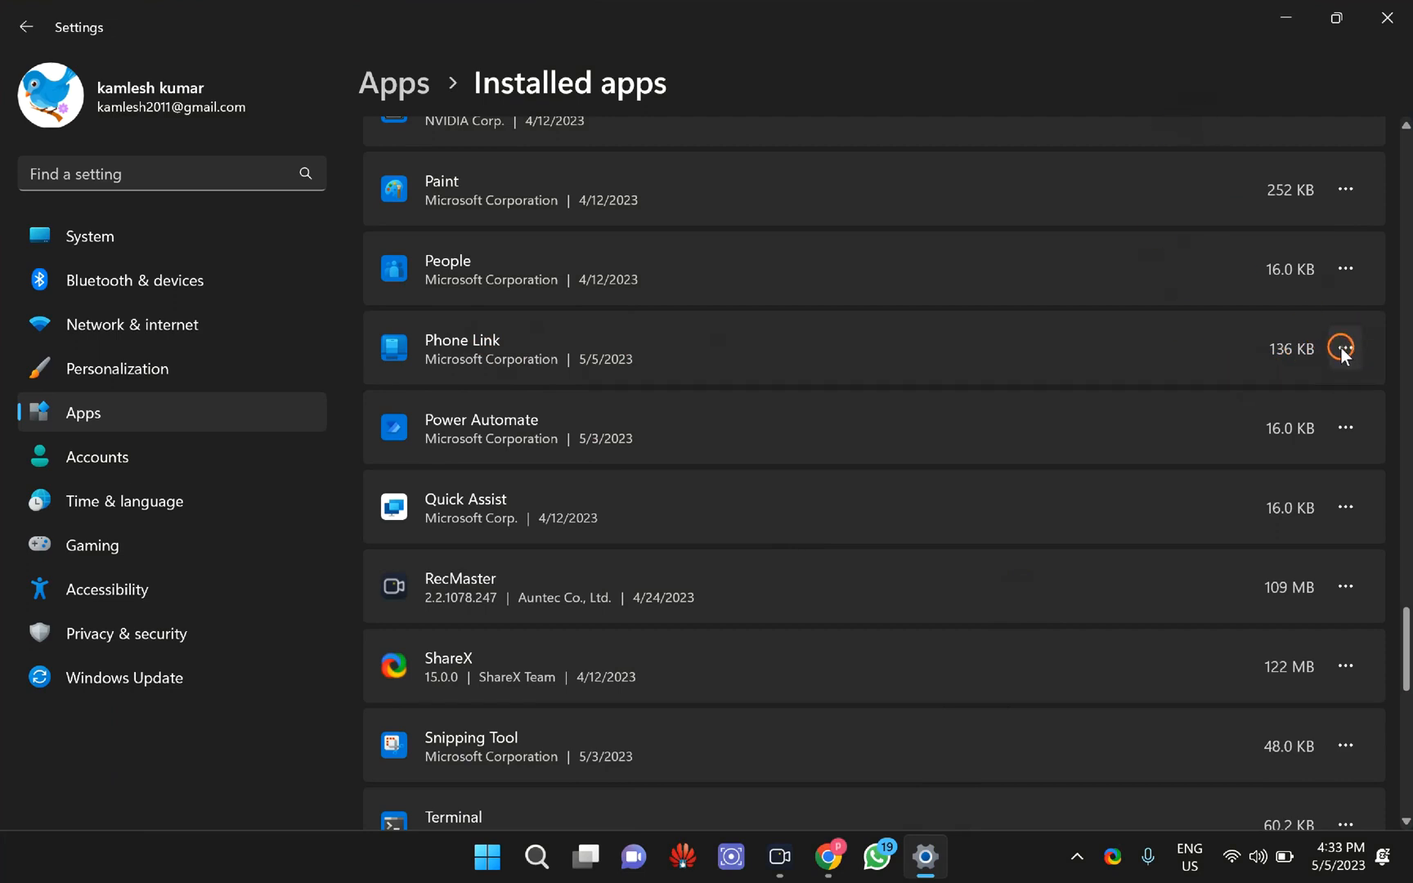
left_click(1345, 349)
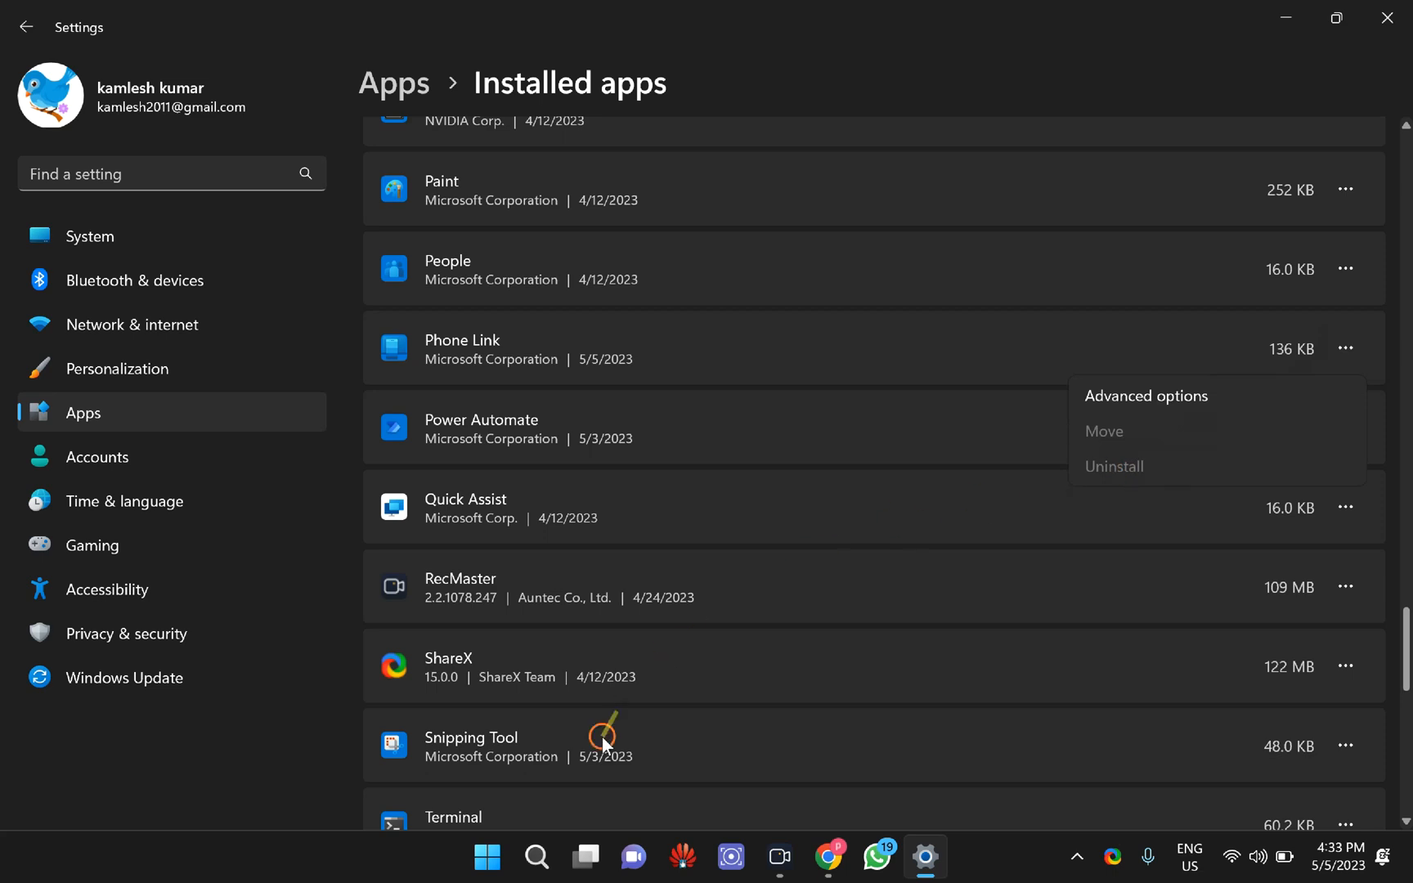
Search the Start menu for 'phone' to find the Phone Link app
left_click(484, 855)
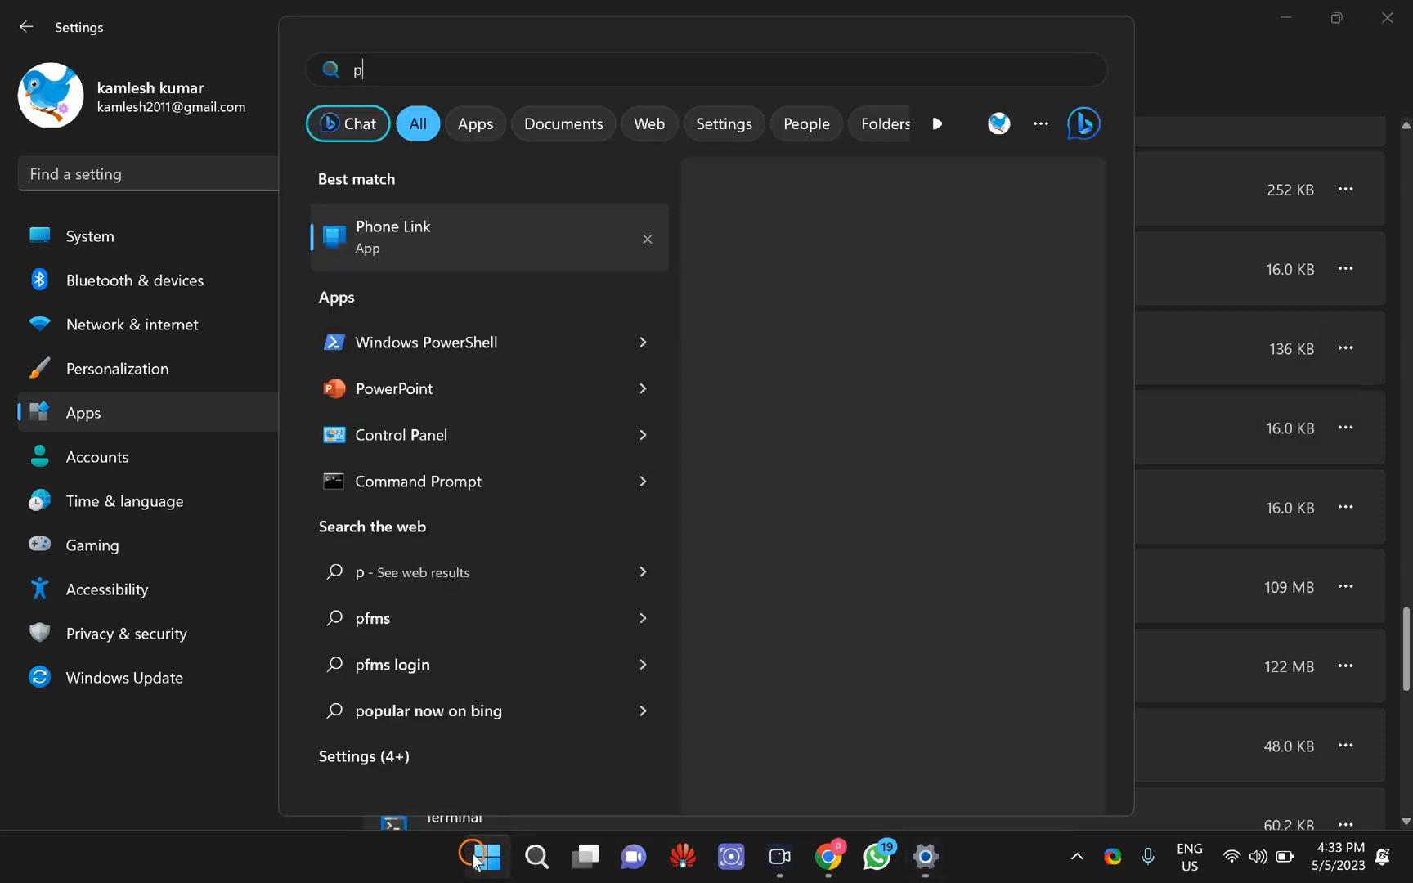
type("hone")
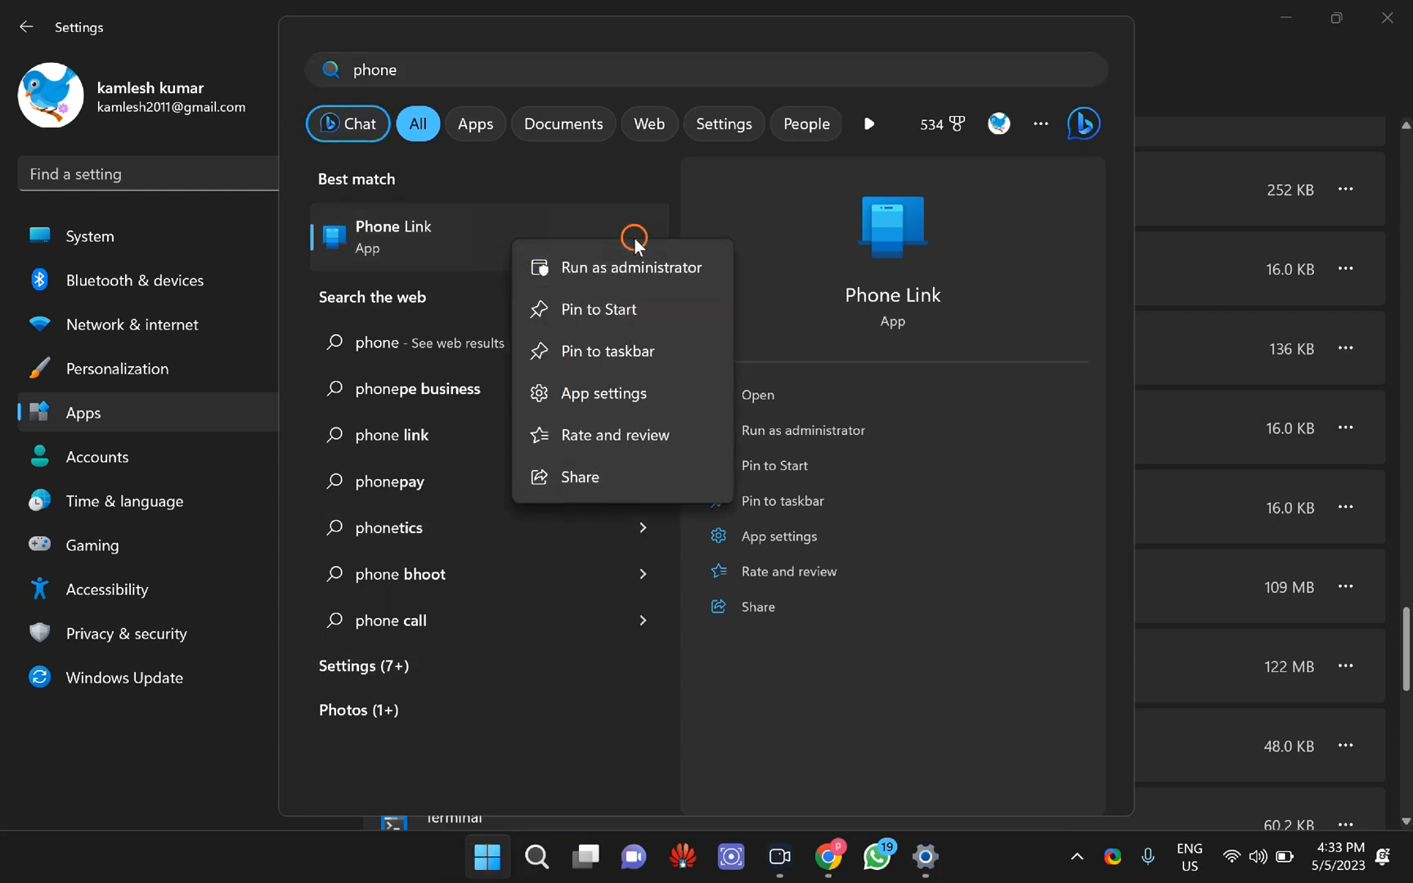
mouse_move(622, 268)
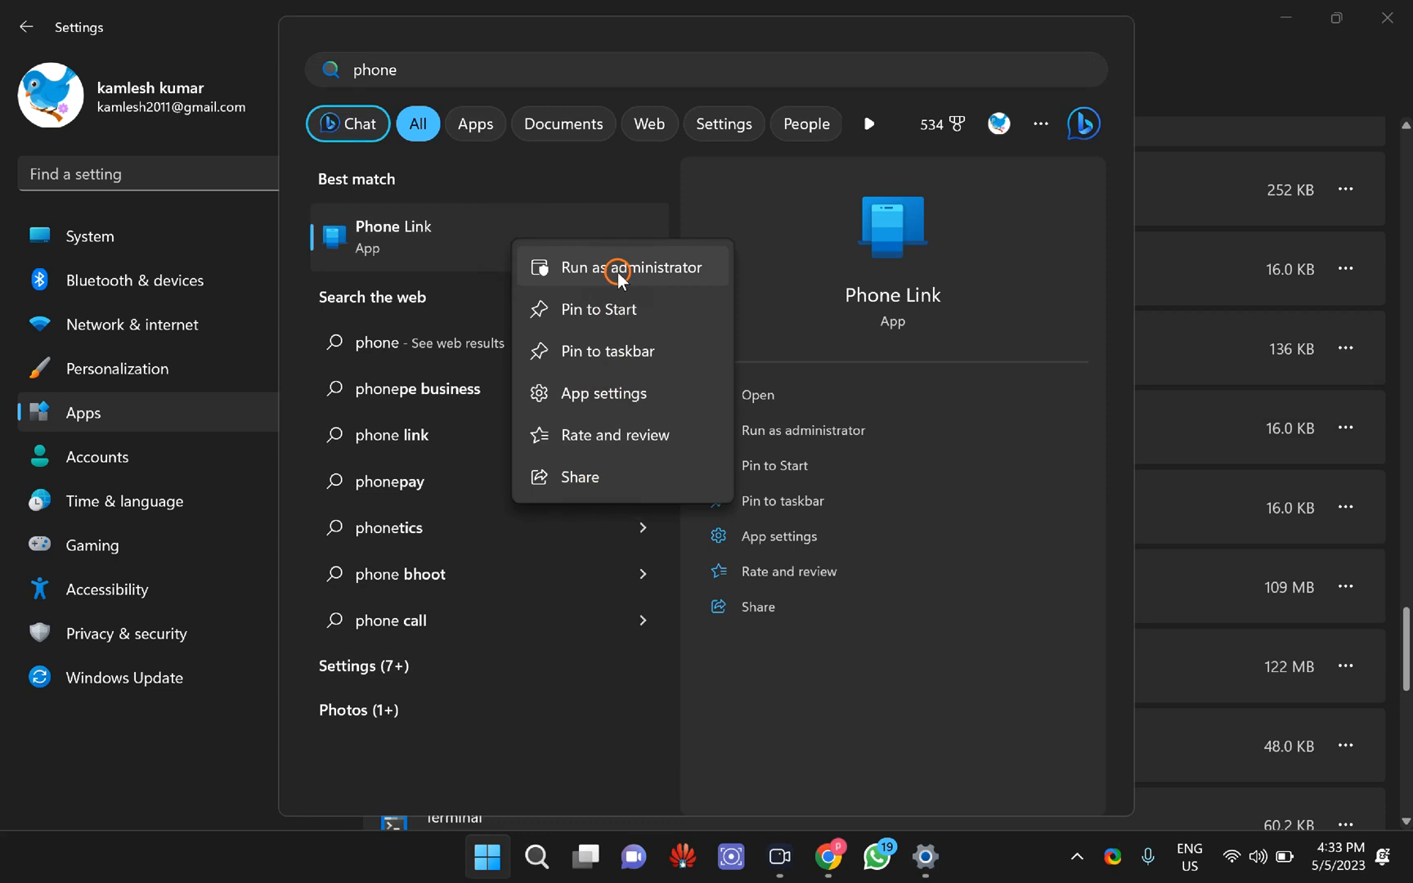
mouse_move(1134, 12)
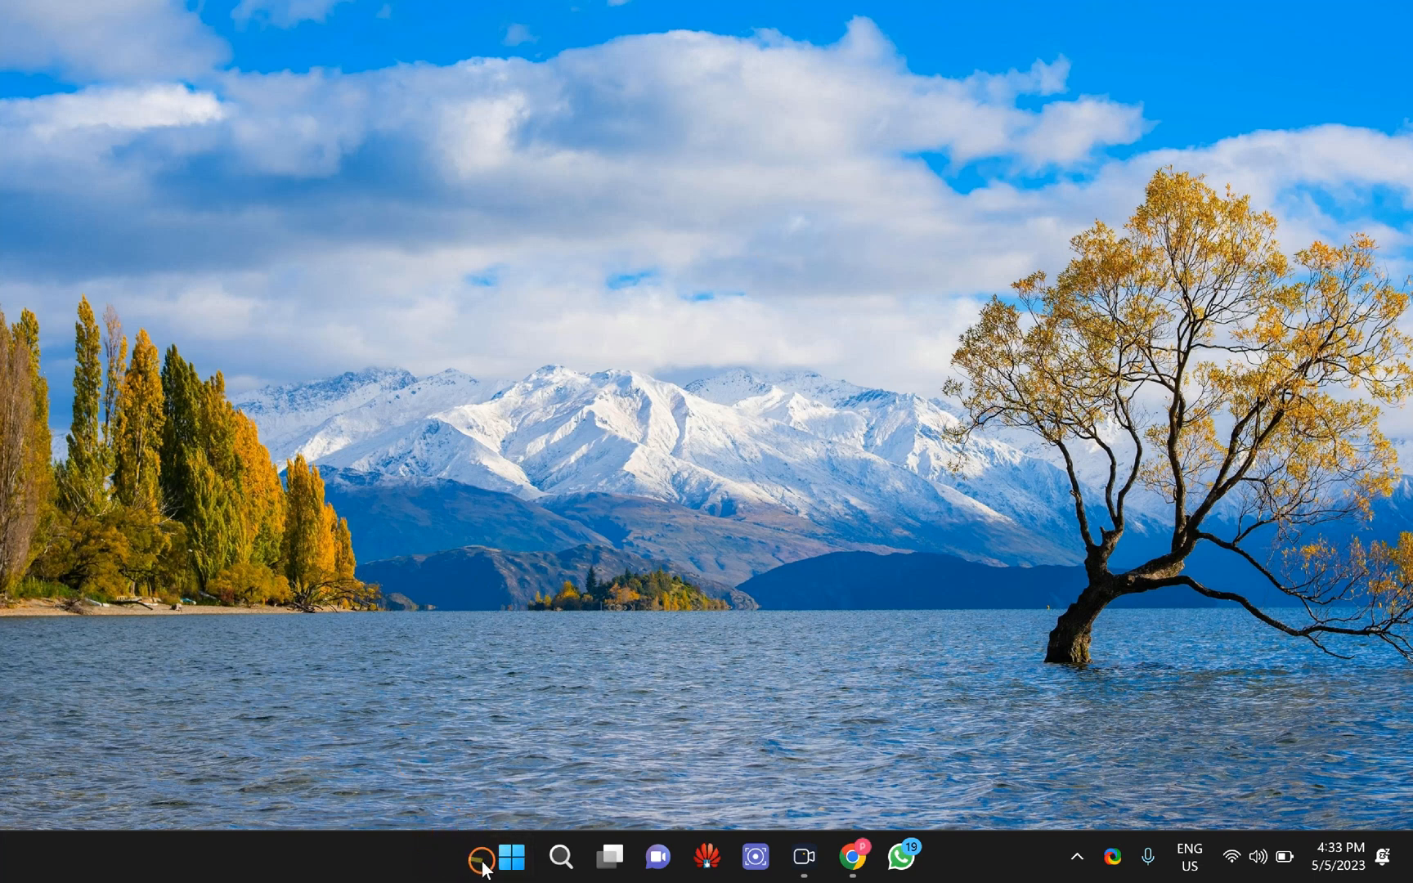
mouse_move(514, 855)
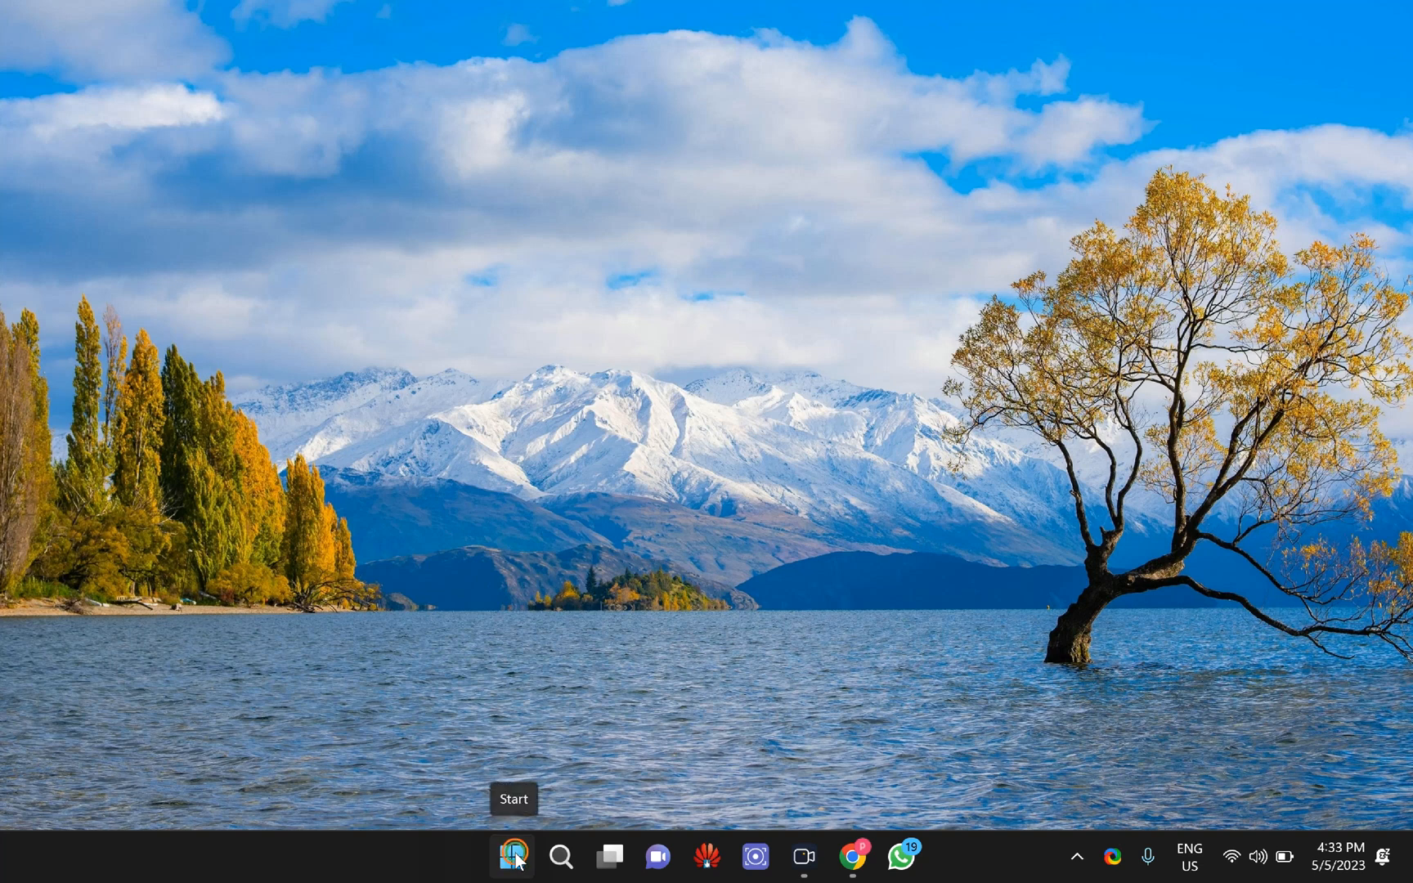
Launch Terminal (Admin) from the Start context menu and check the available shells
right_click(514, 855)
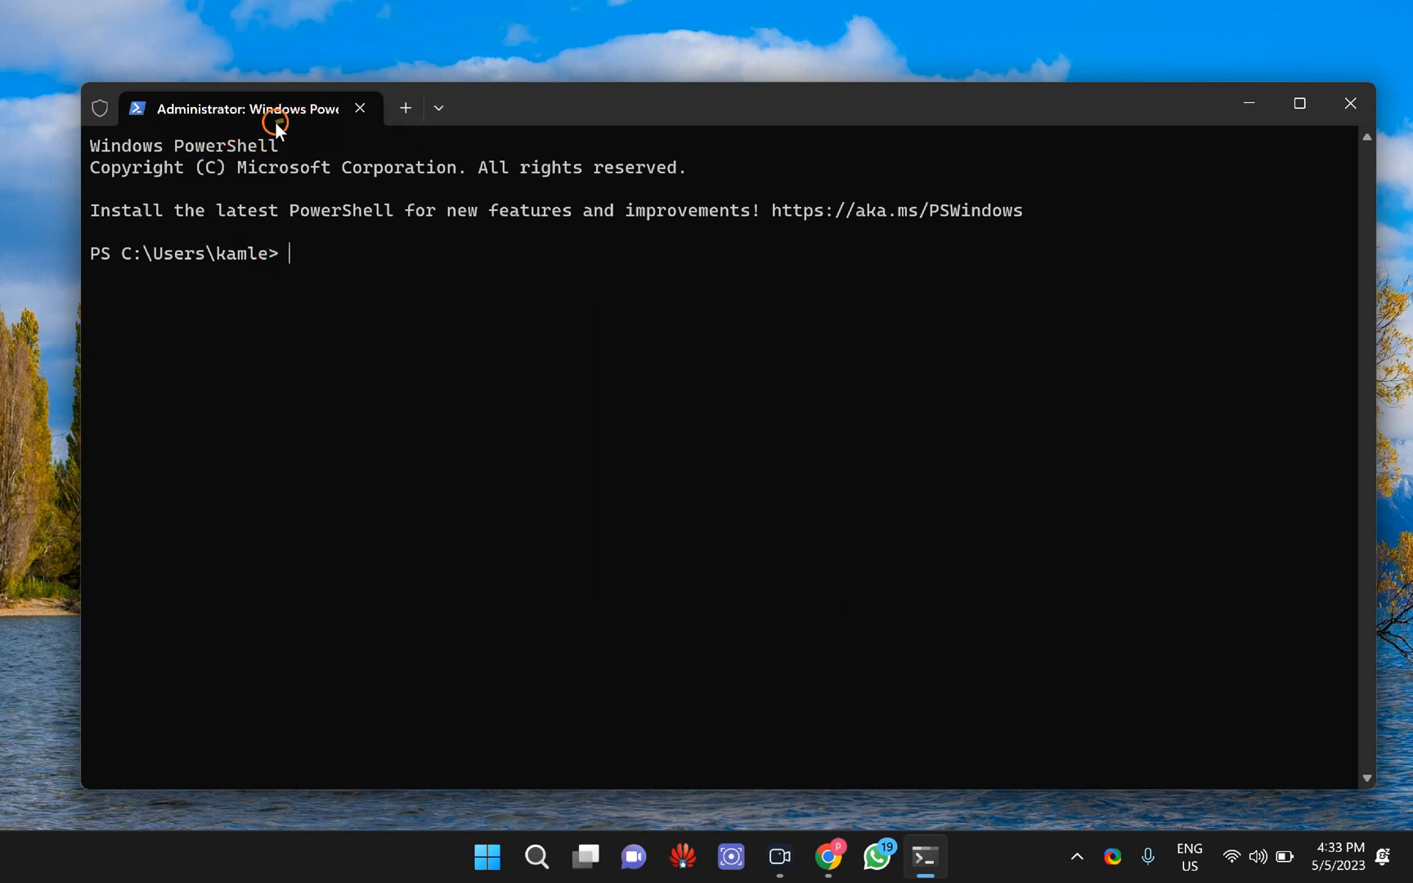
left_click(438, 108)
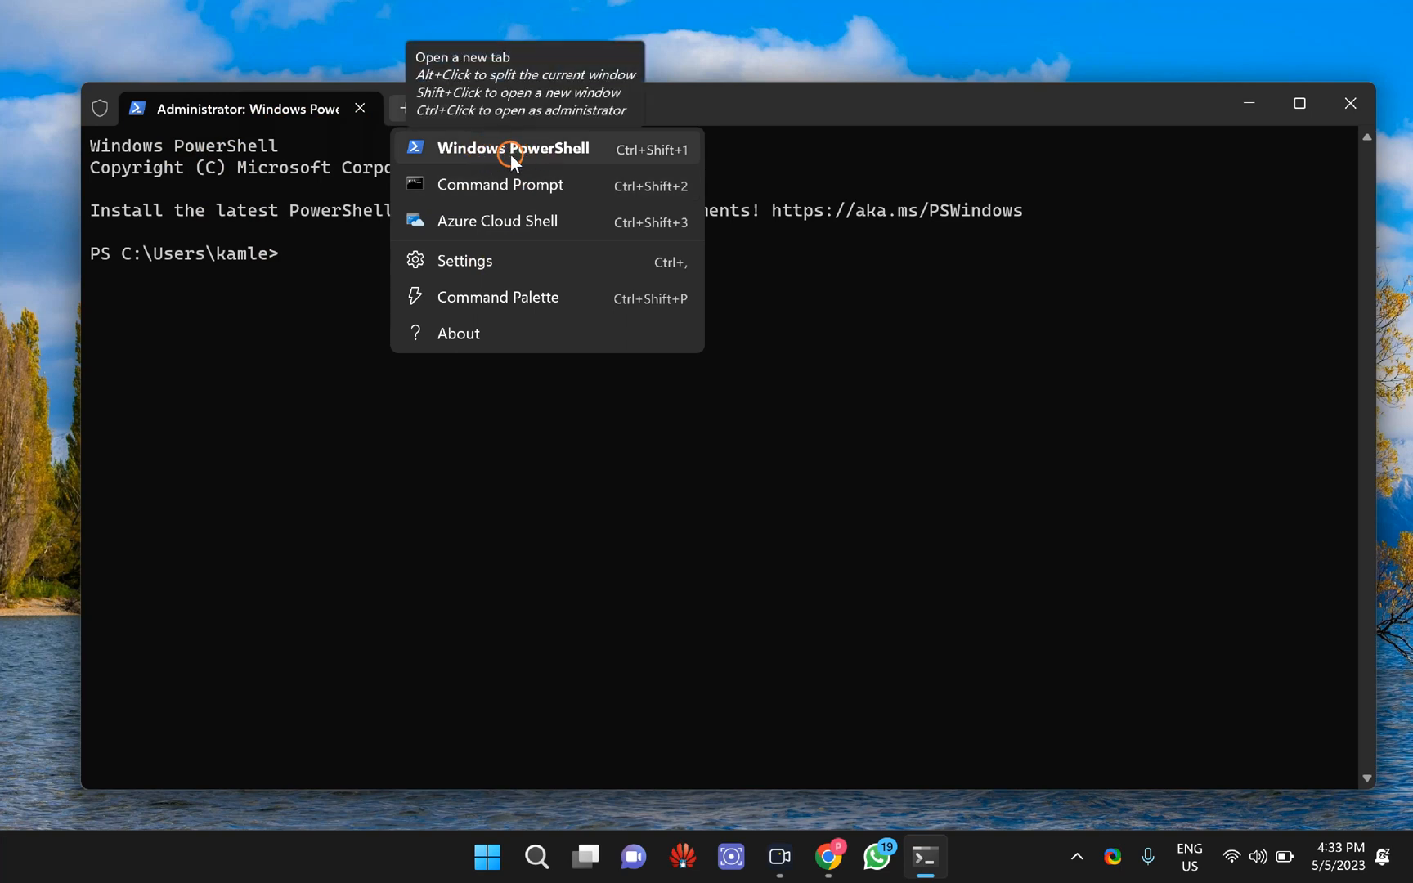
left_click(512, 148)
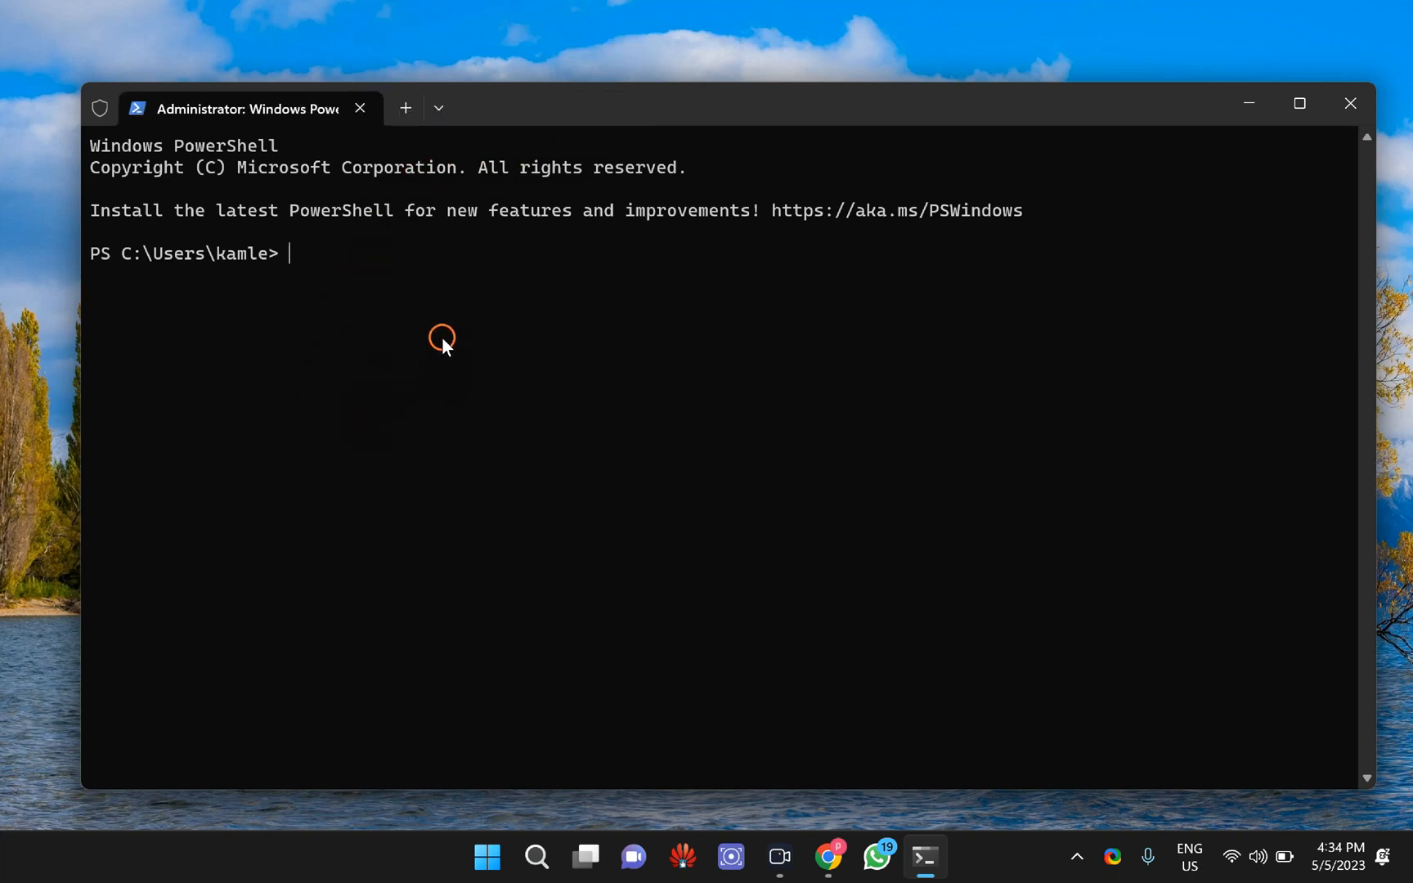
Run Get-AppxPackage Microsoft.YourPhone -AllUsers | Remove-AppxPackage to remove Phone Link
type("Get-AppxPackage Microsoft.YourPhone -AllUsers | Remove-AppxPackage")
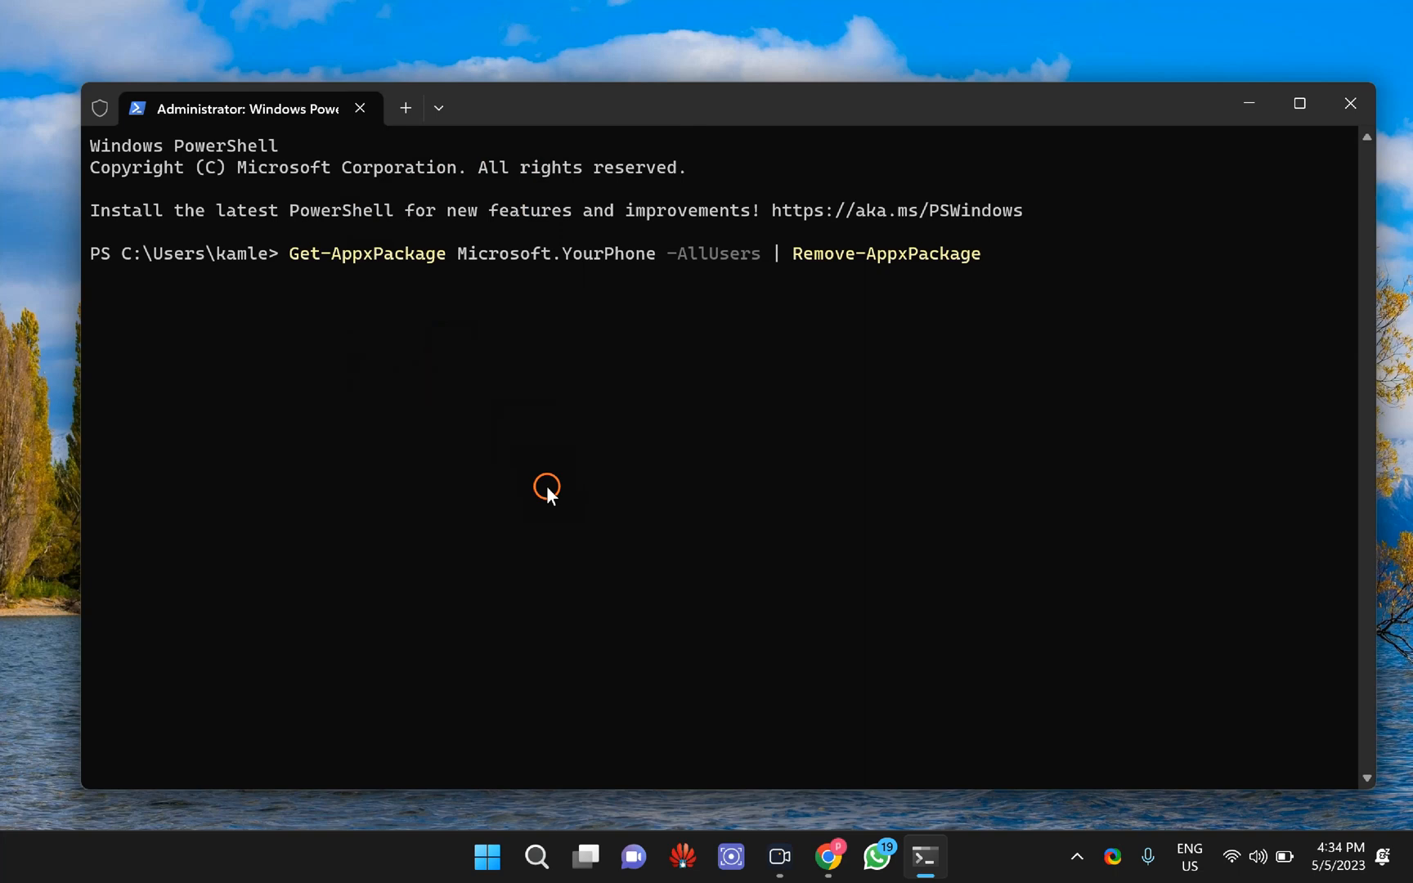
key("enter")
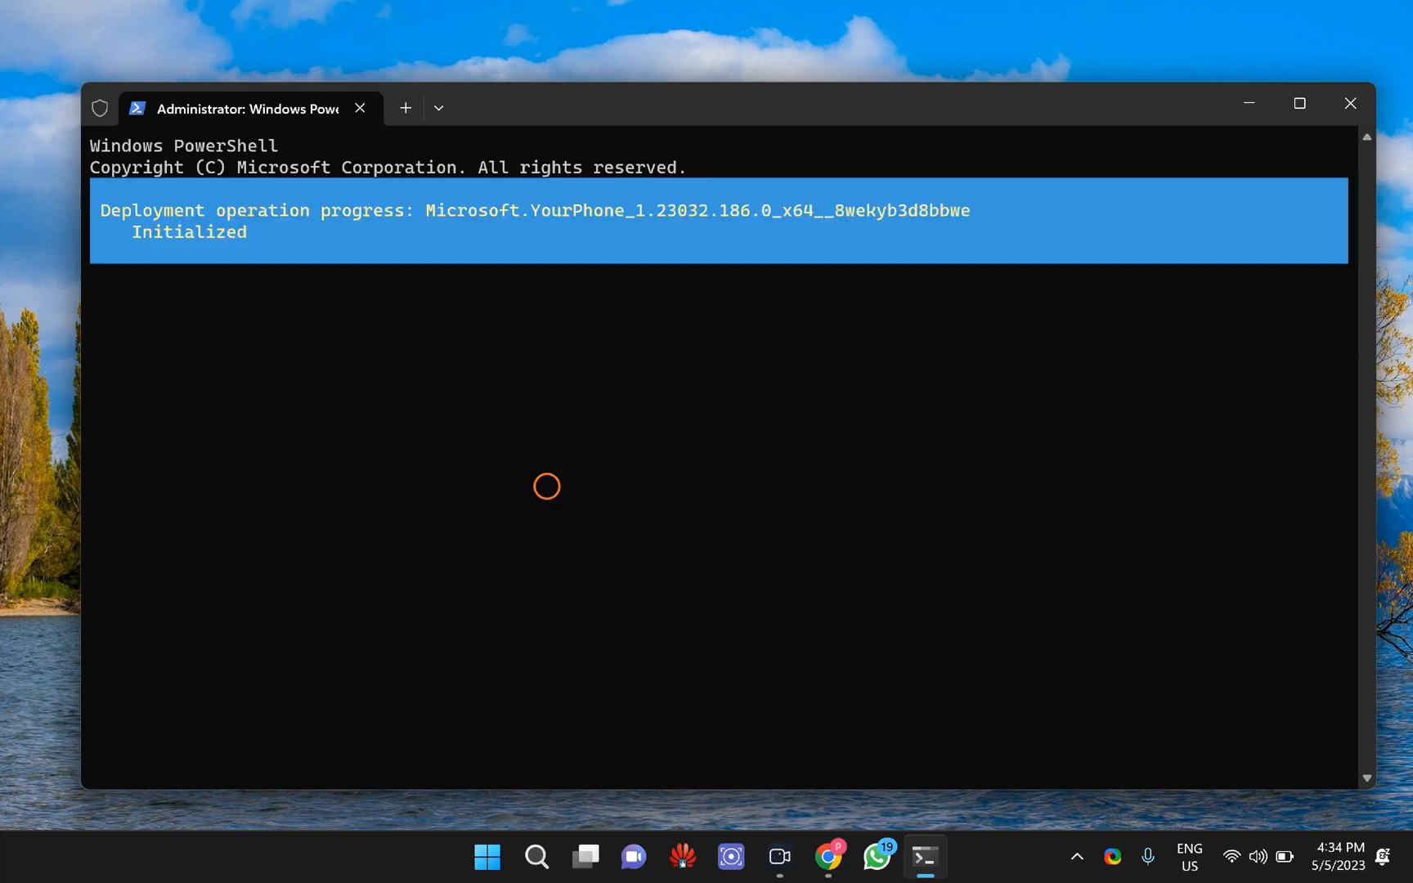